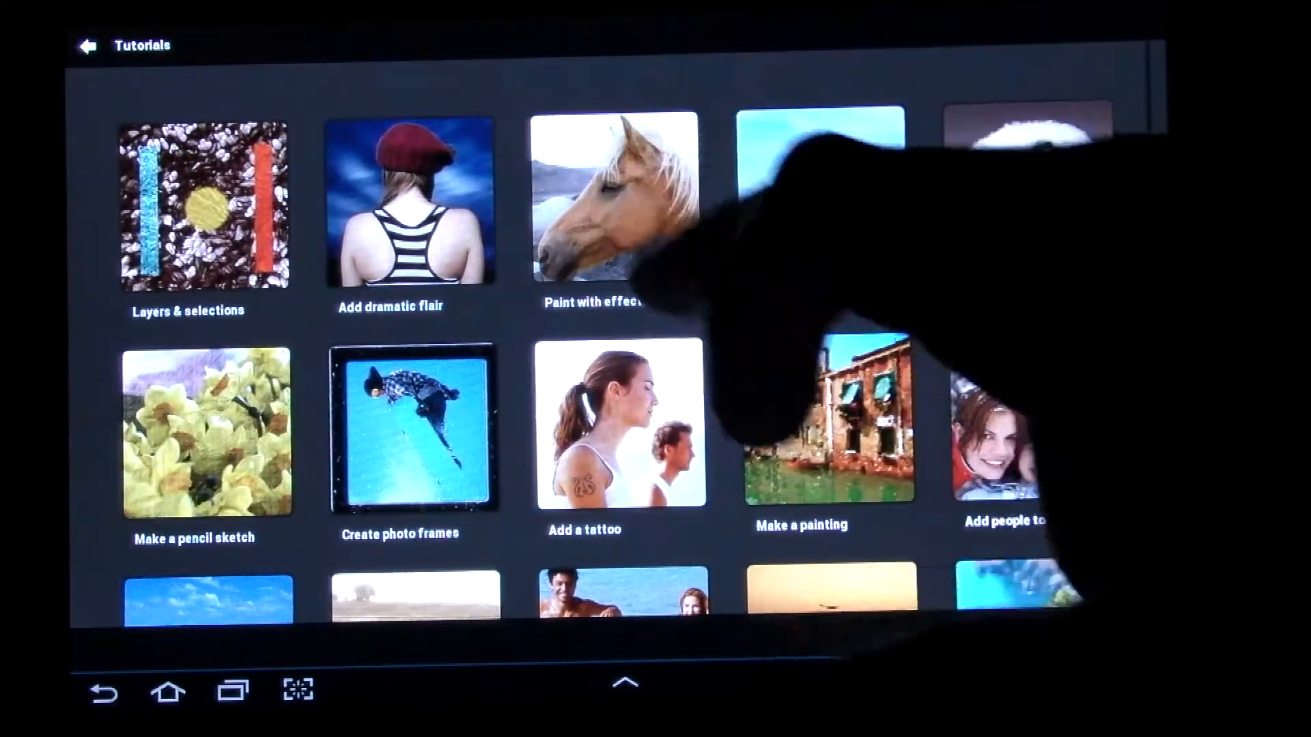
- View the Tutorial Information page for the Paint with effects tutorial
click(611, 209)
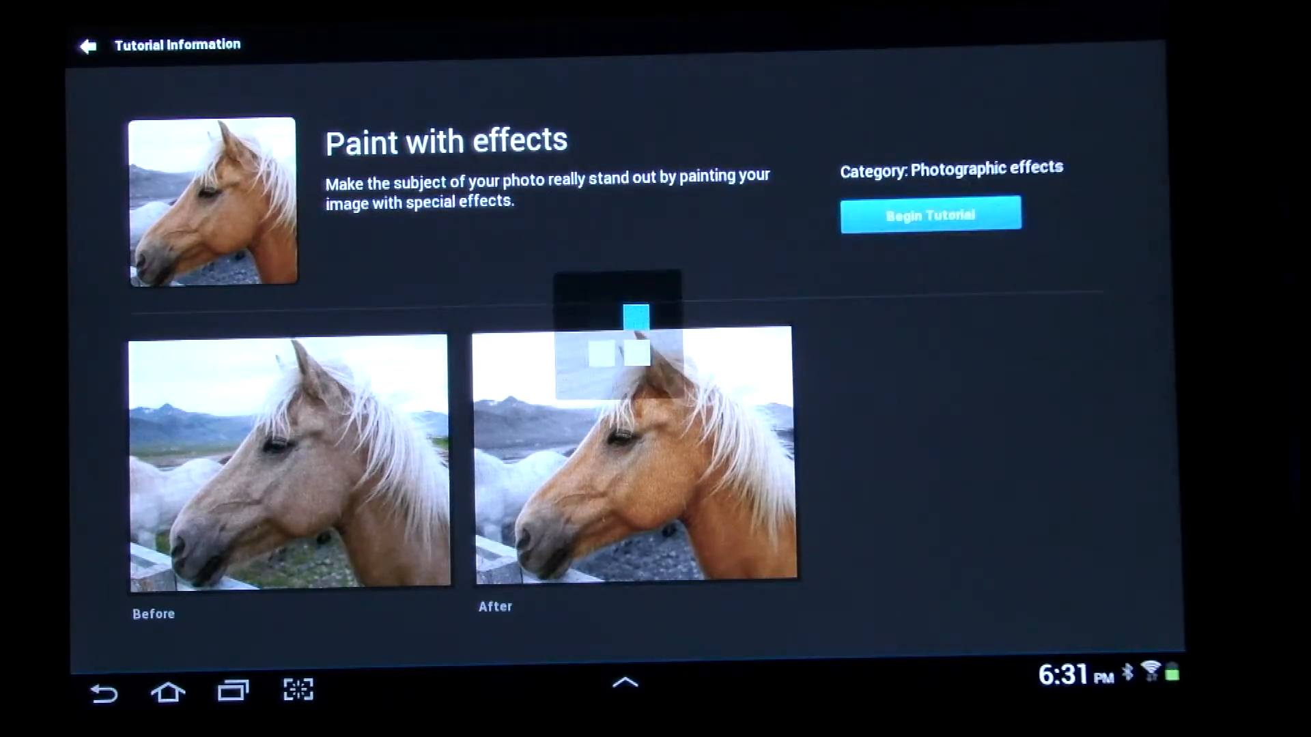
- Begin the Paint with effects tutorial on the horse photo
click(930, 214)
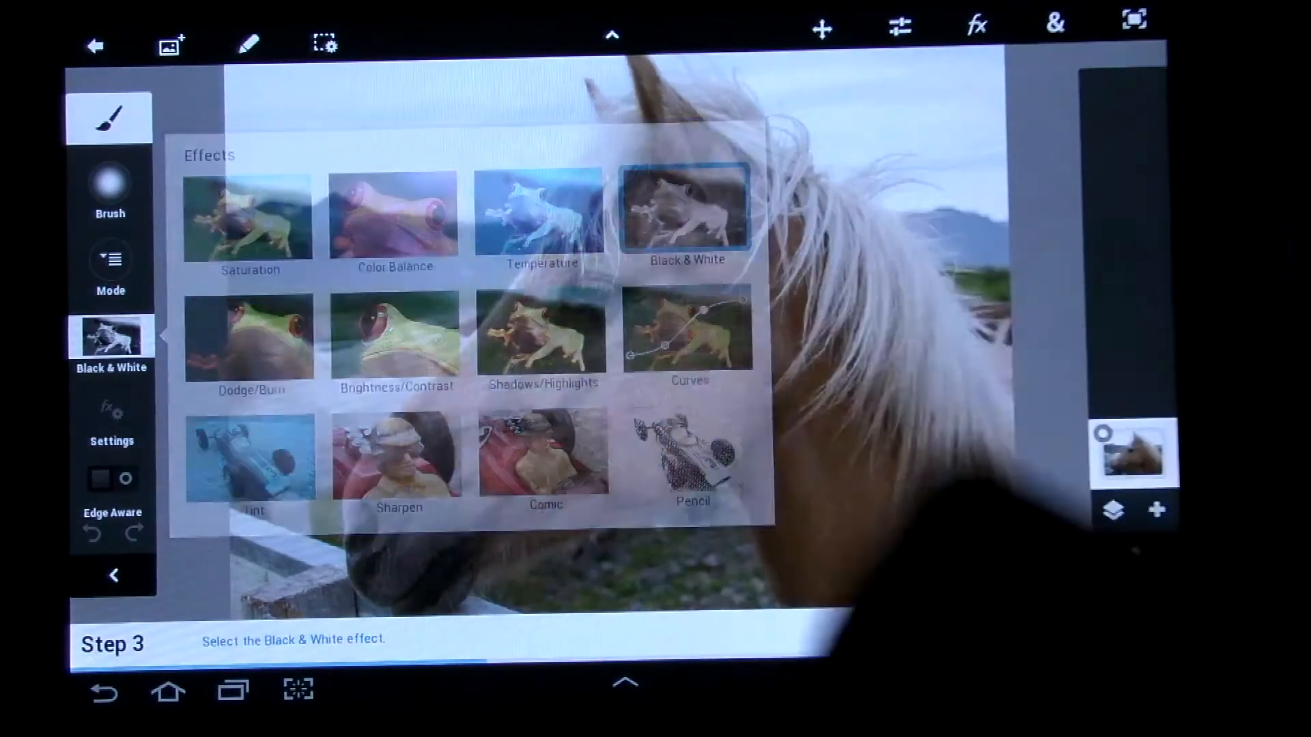
- Choose the Black & White effect and brush the background around the horse with it
click(686, 209)
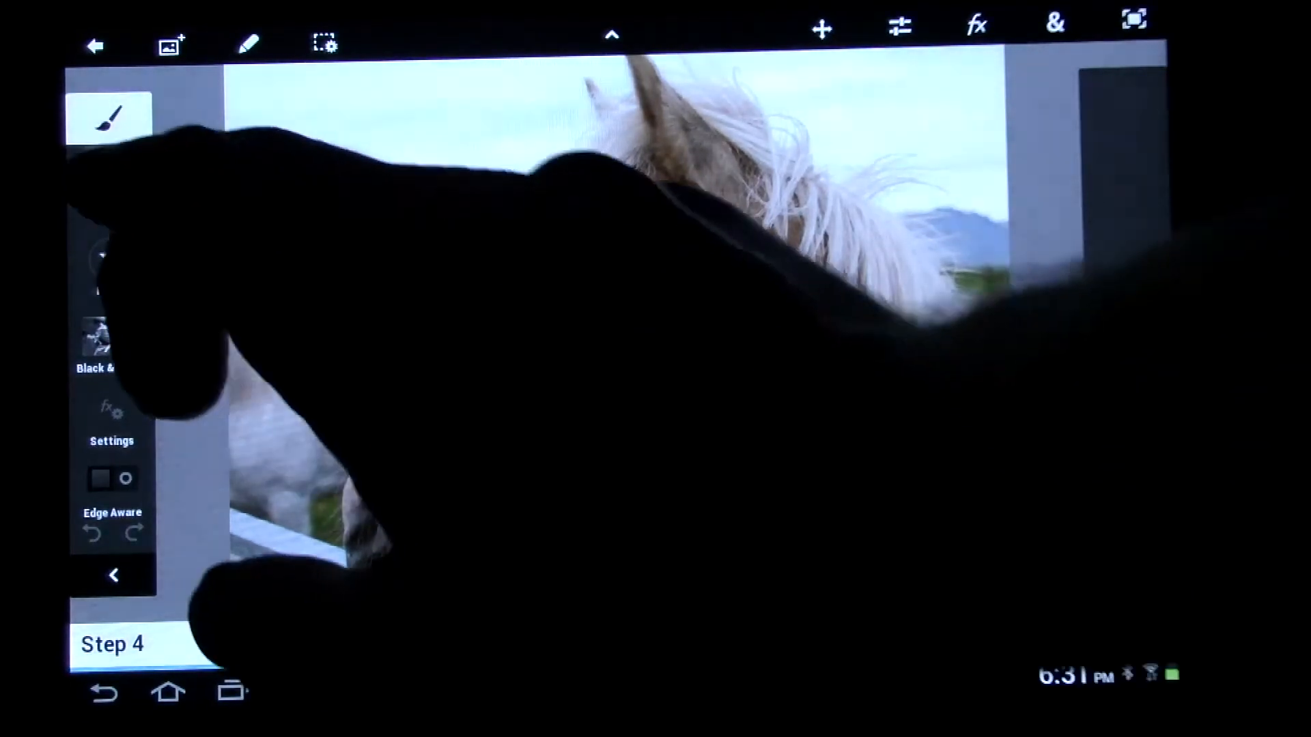
click(110, 115)
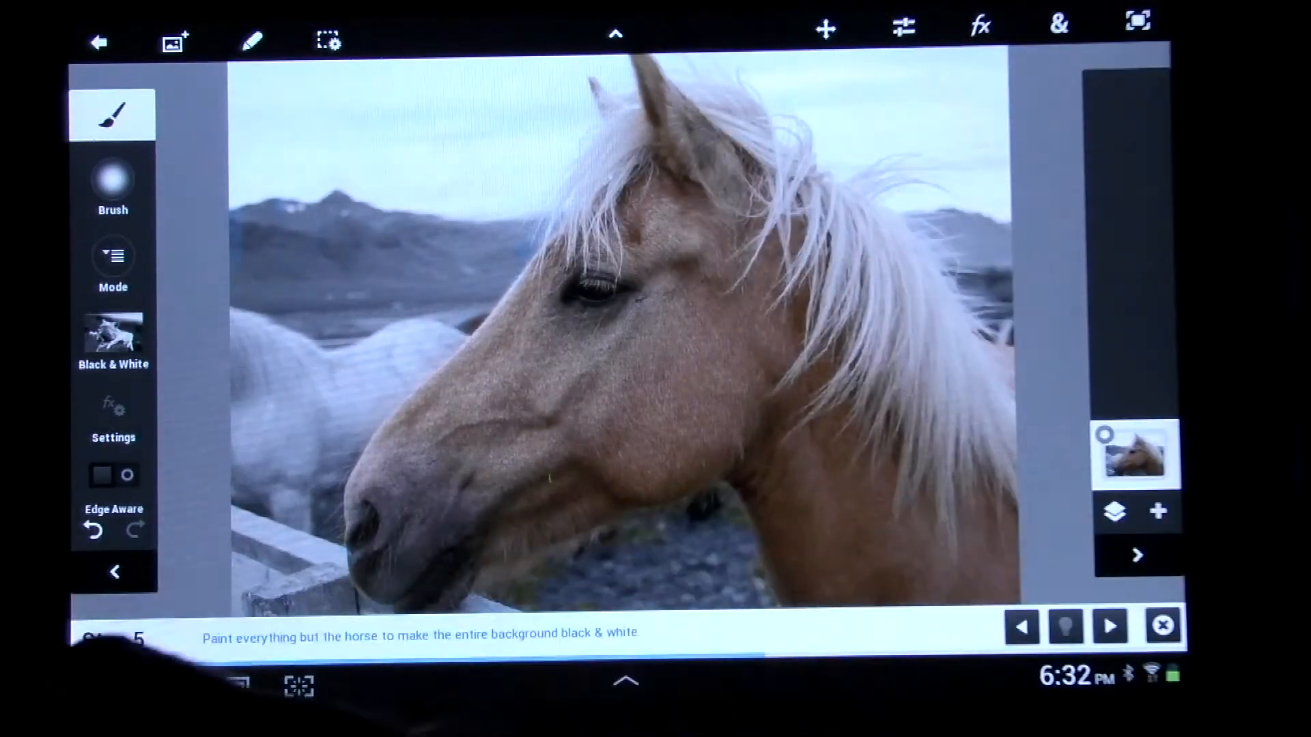
- Close the Paint with effects tutorial, confirming the prompt
click(1162, 626)
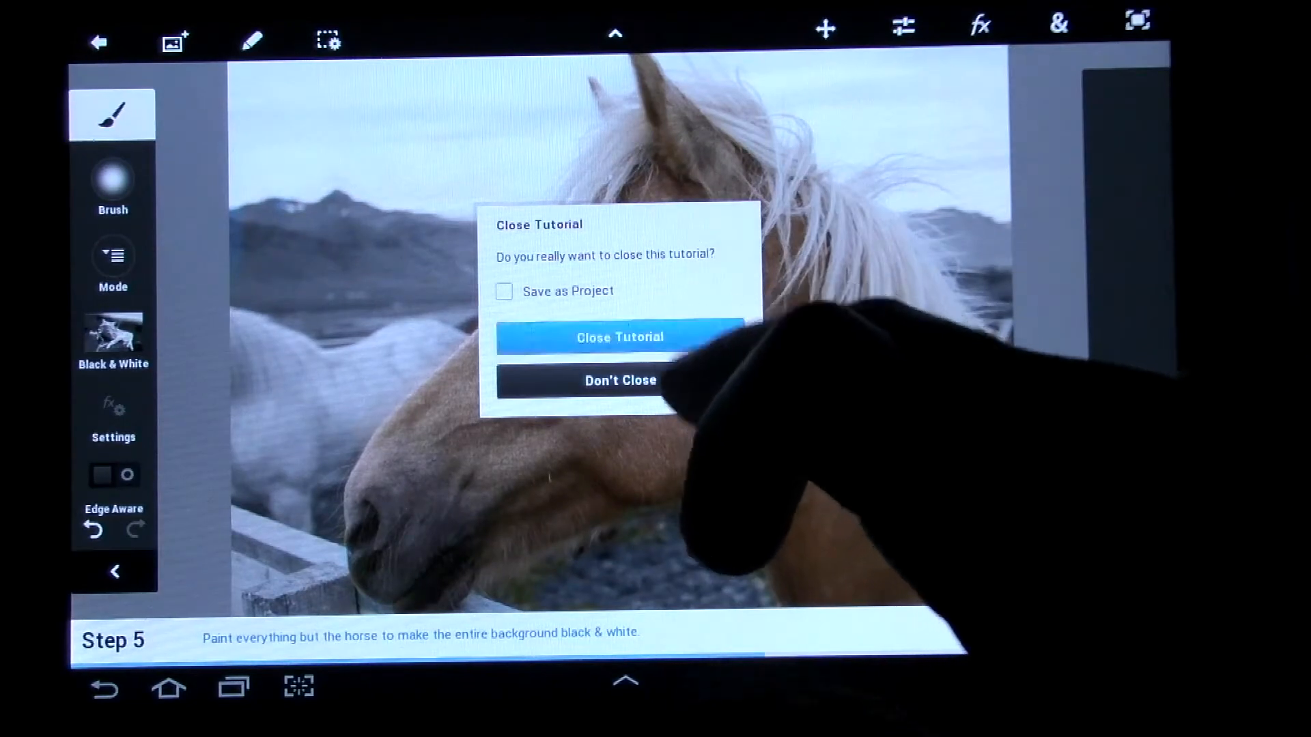
click(619, 336)
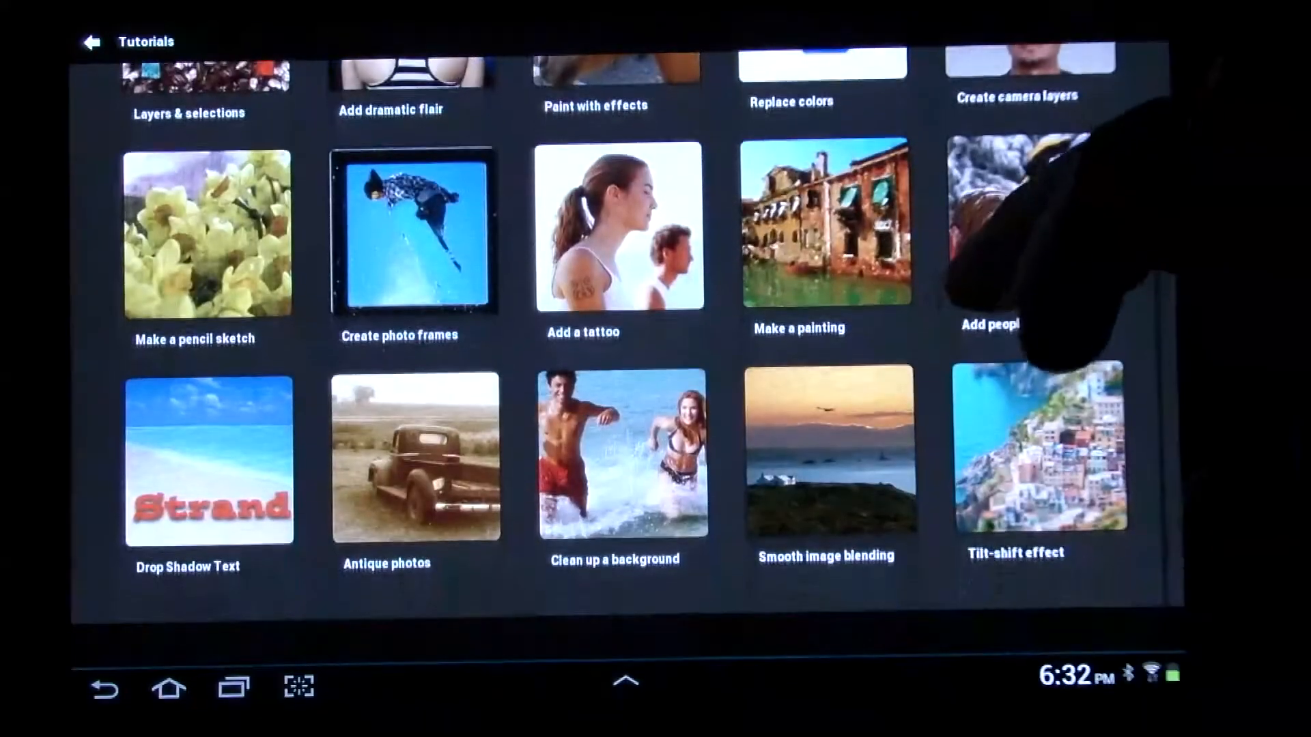
- Preview the Make a painting tutorial details, then return to the tutorials gallery
scroll(down, 3)
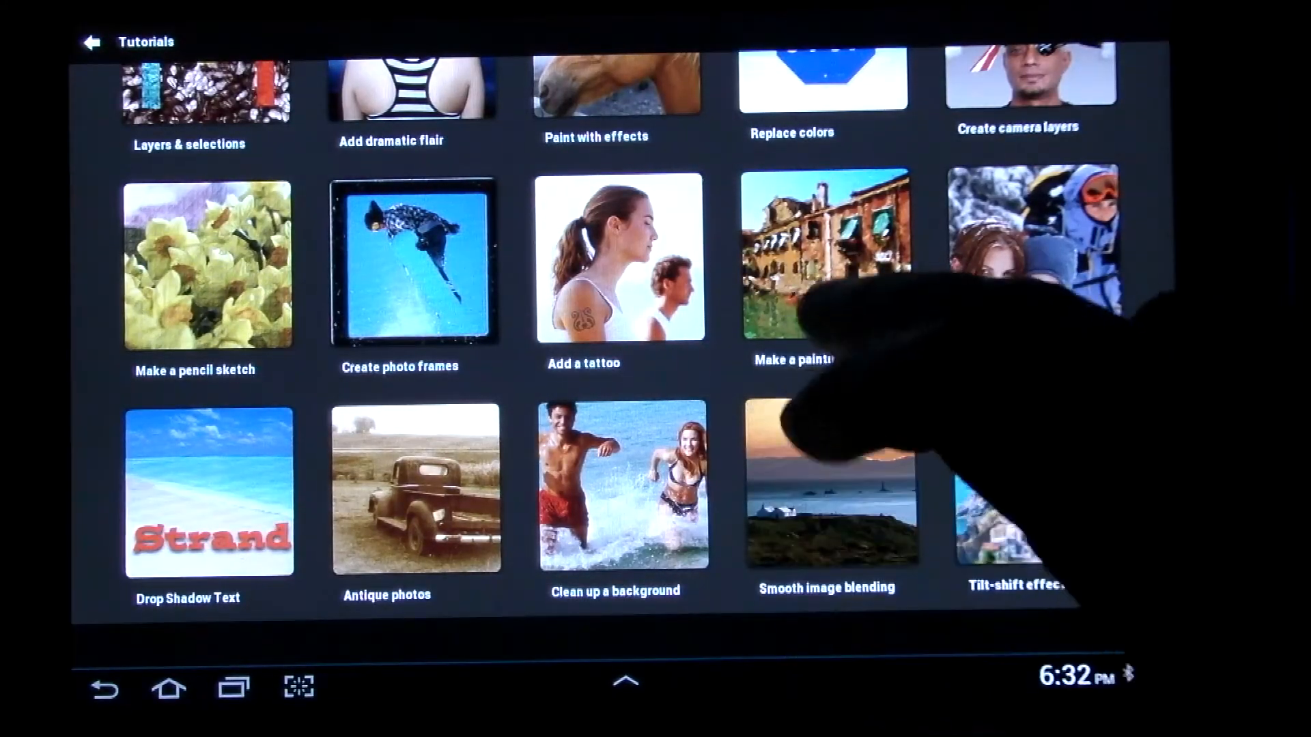
click(824, 255)
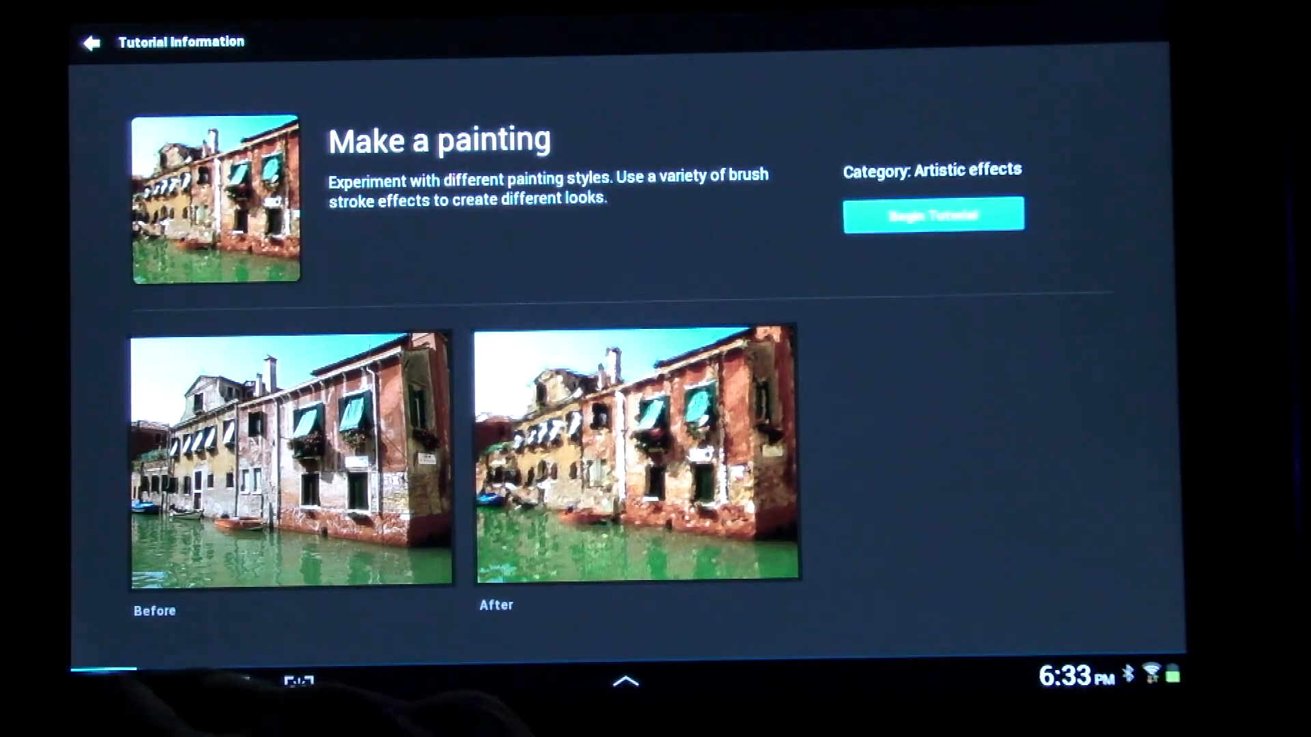
click(88, 42)
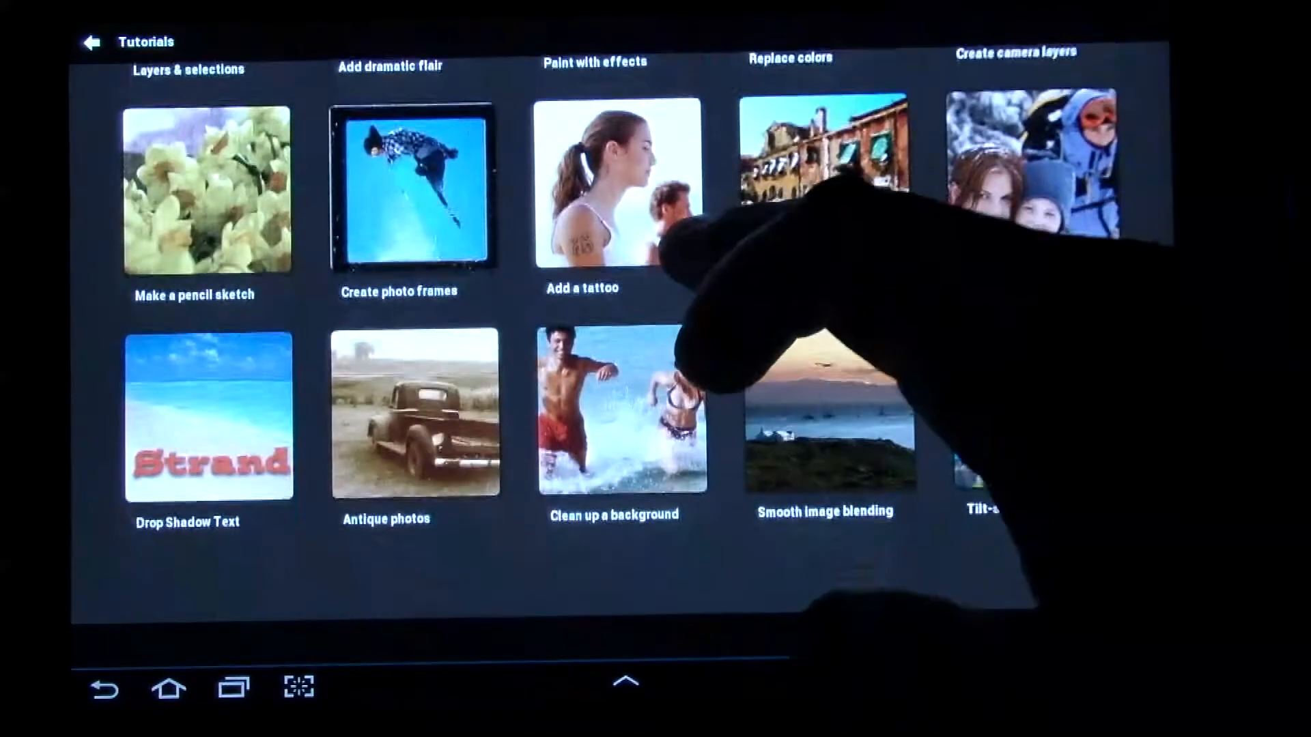
- Leave Tutorials and browse the Image folder of Local Photos for a new project
click(90, 43)
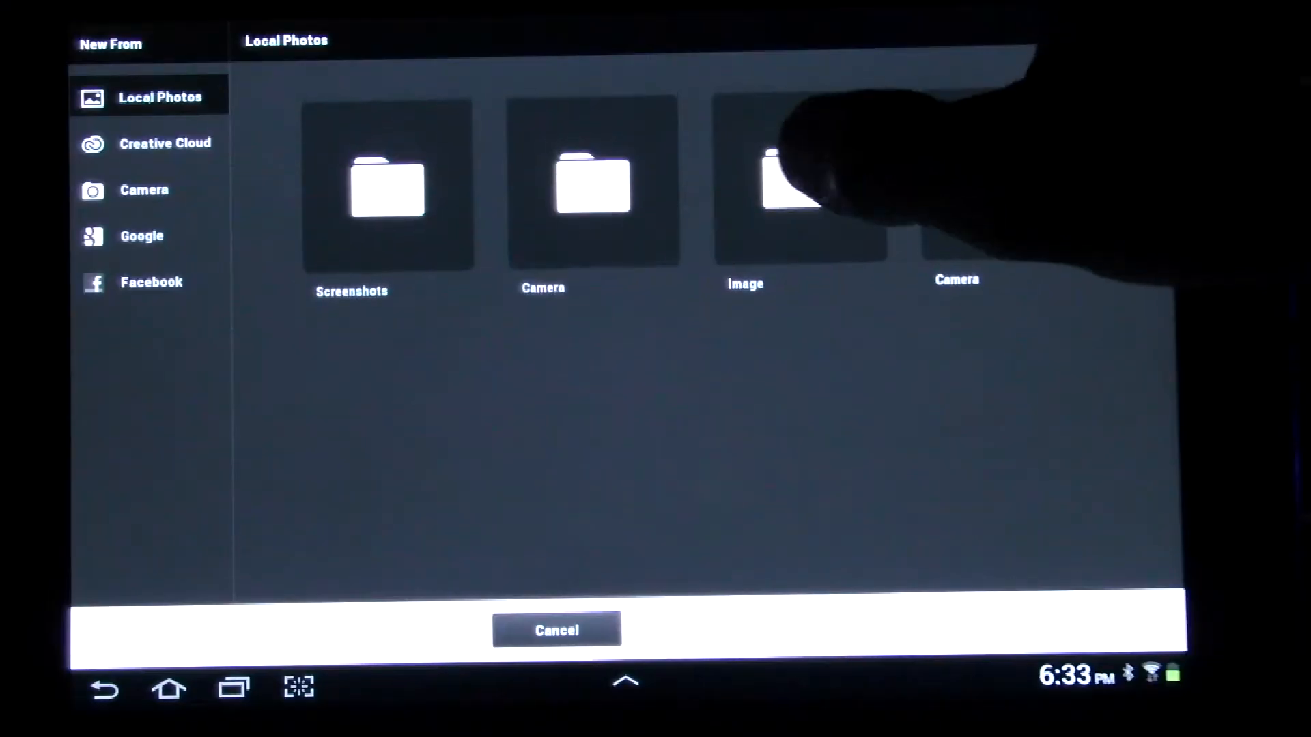
click(745, 183)
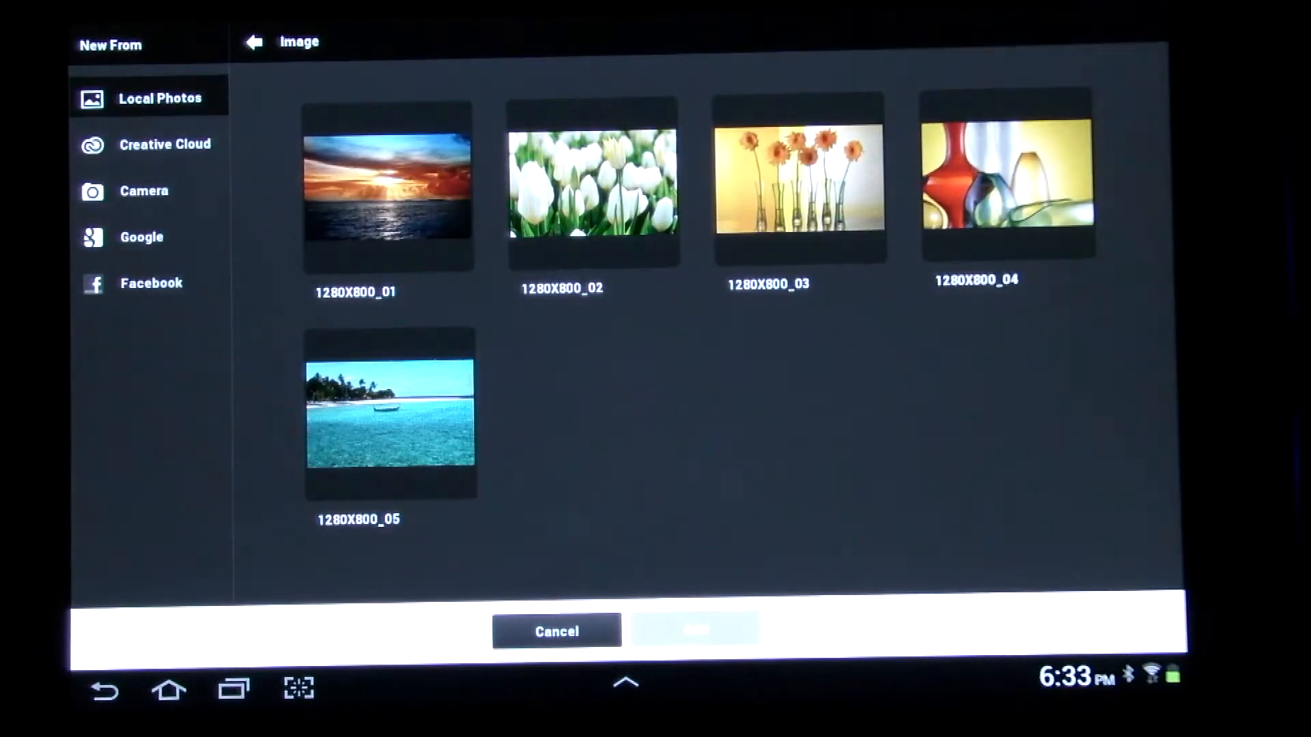
- Add the sunset-over-ocean photo 1280X800_01 as the new project's image
click(388, 186)
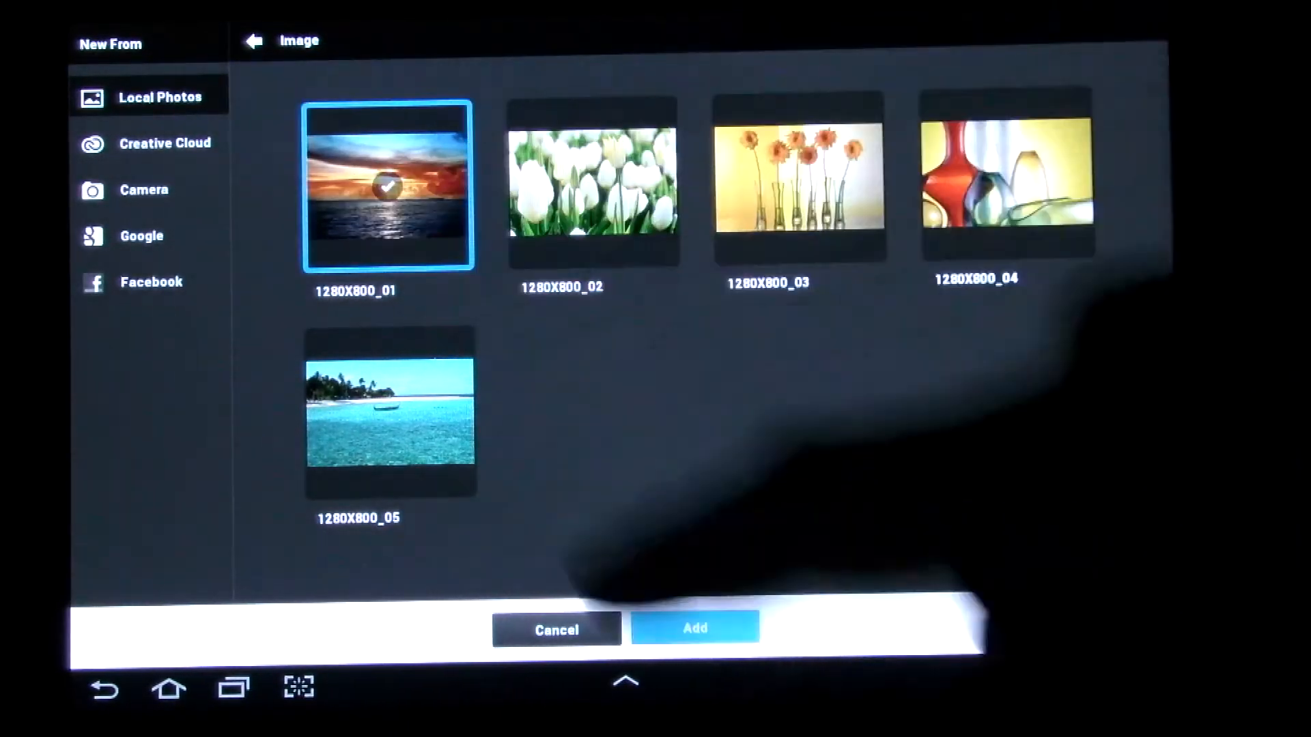
click(695, 628)
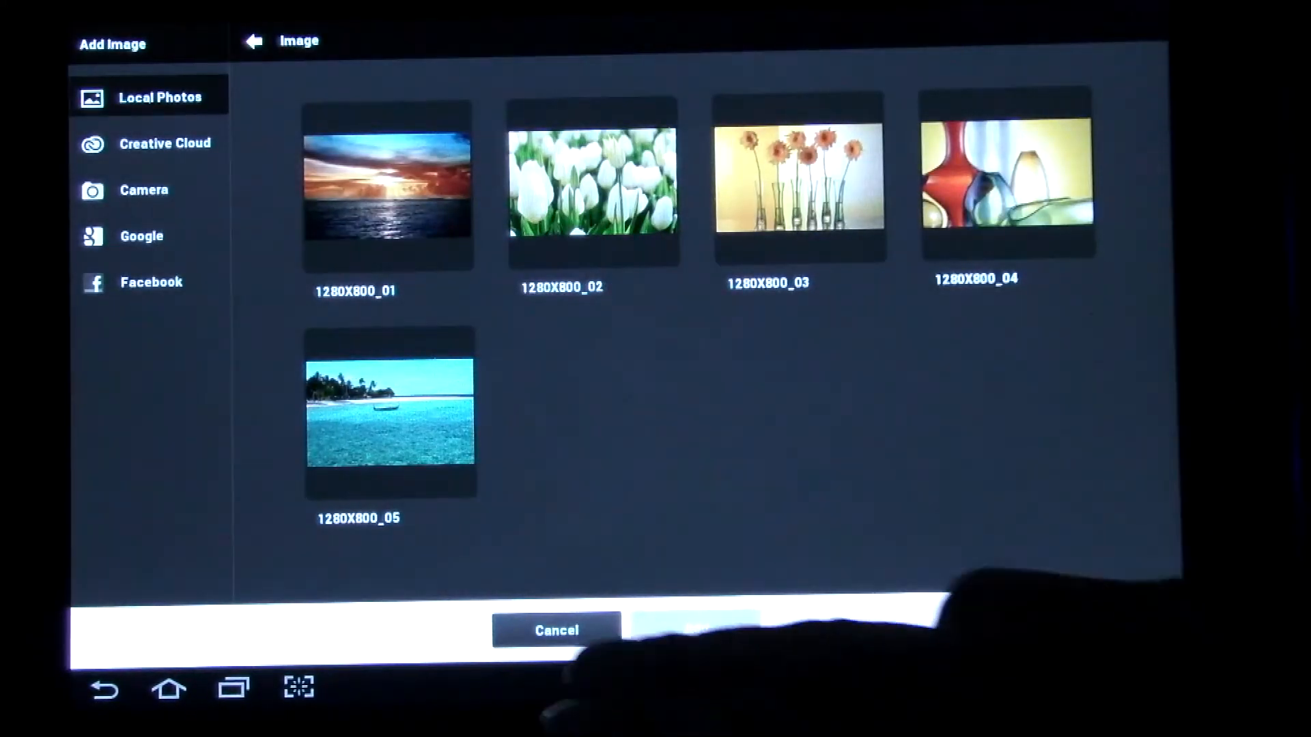
click(388, 186)
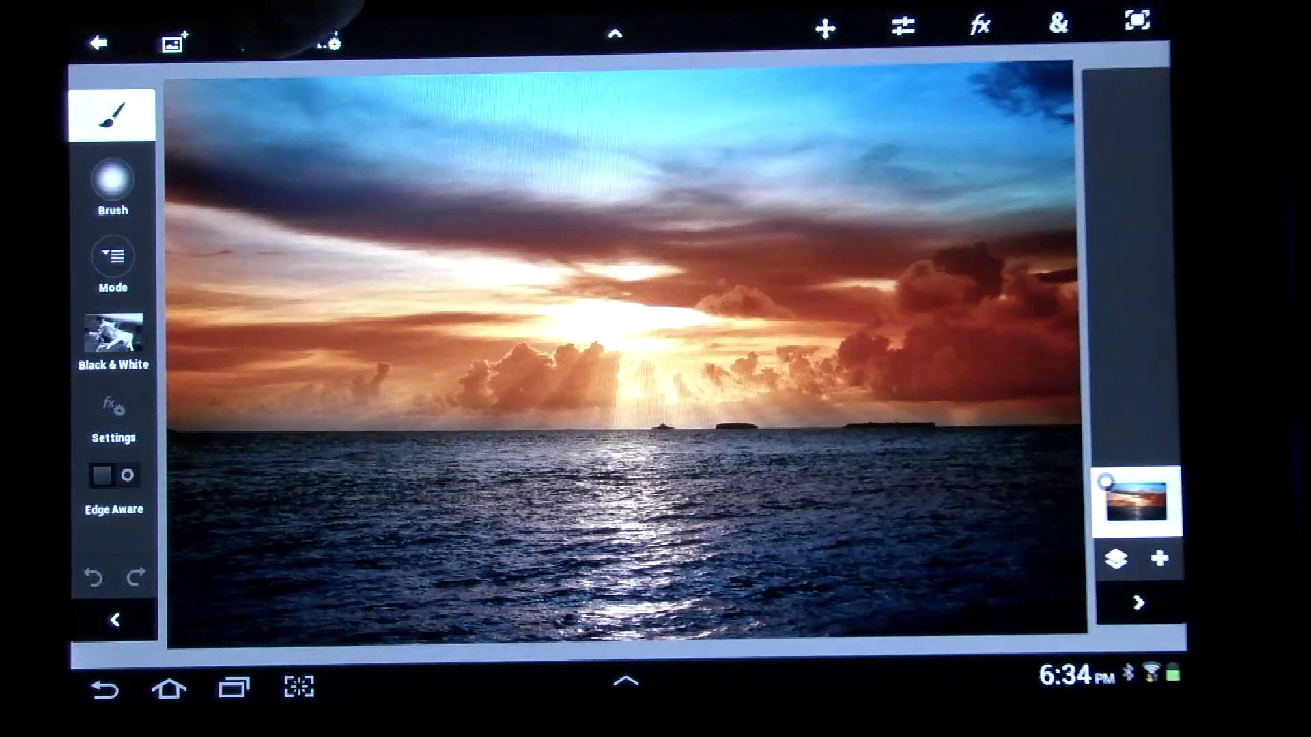
- Review the Cut/Copy/Paste edit commands, then put the sunset layer in transform mode
click(253, 41)
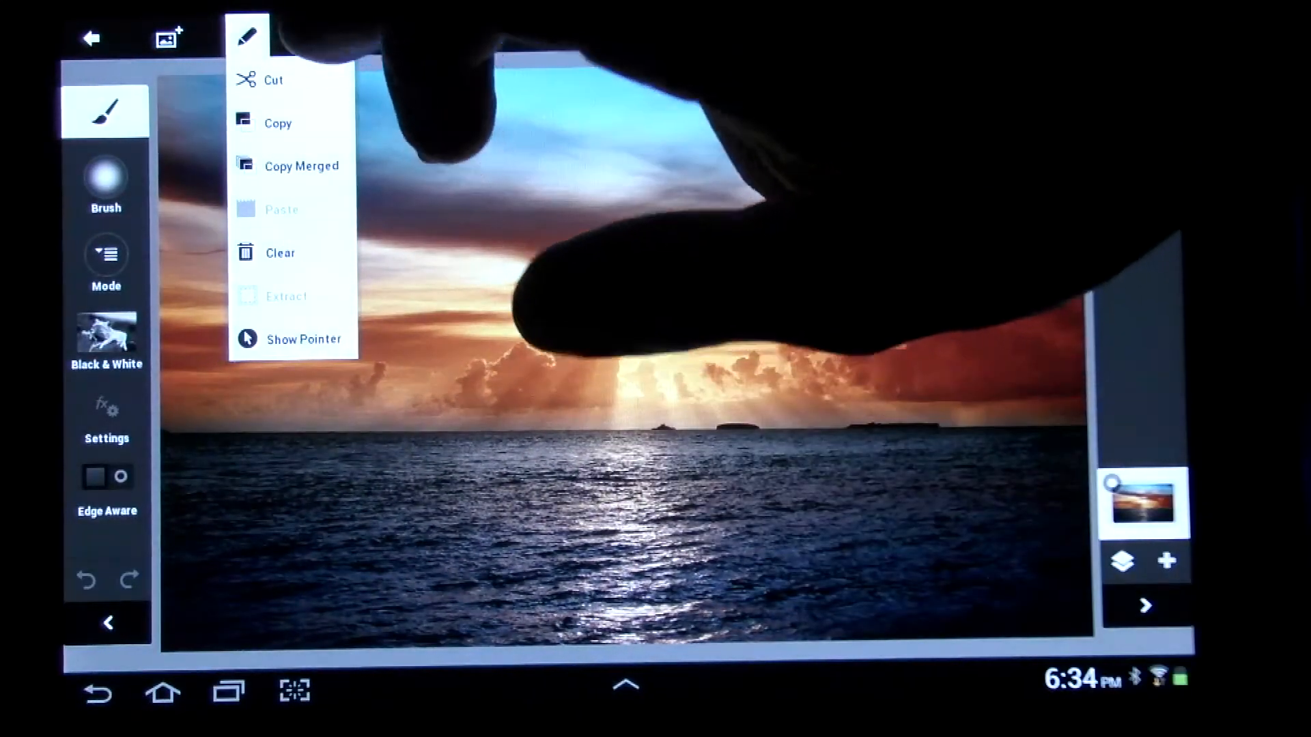
click(327, 37)
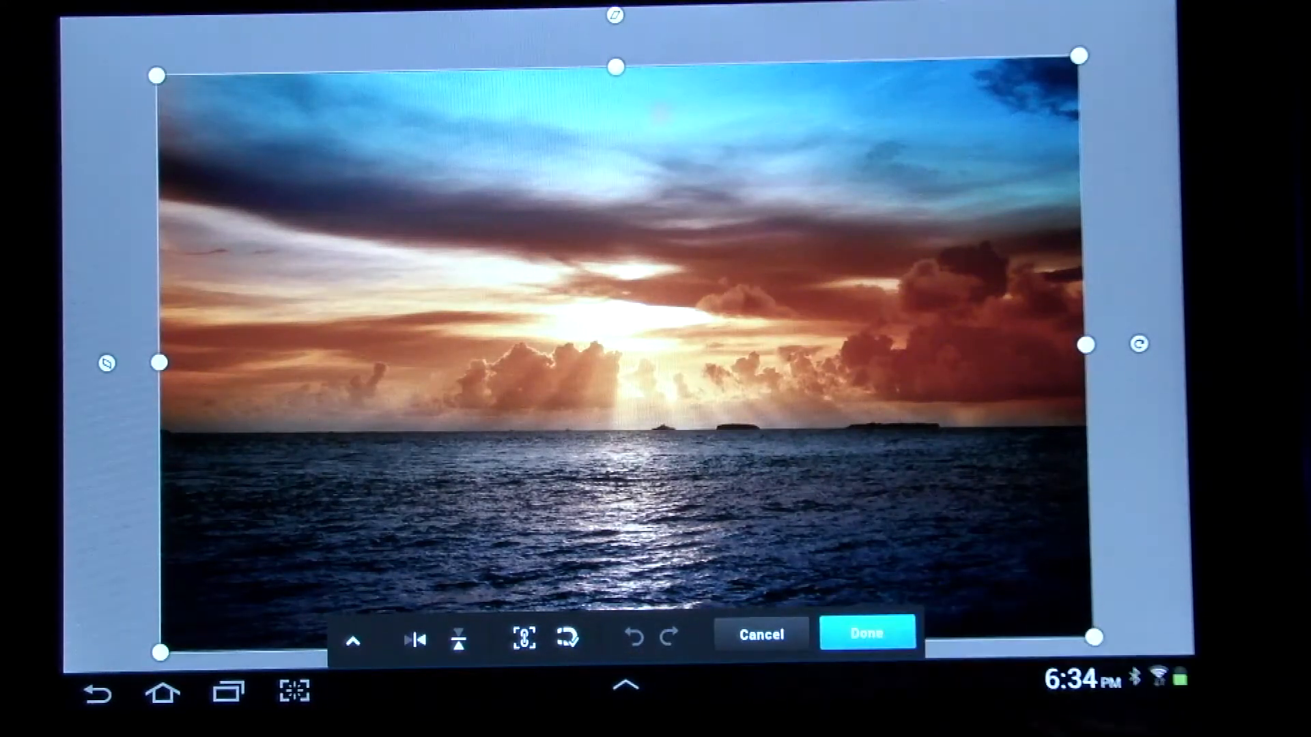
- Apply the transform to the sunset layer and bring up the image adjustments list
click(867, 634)
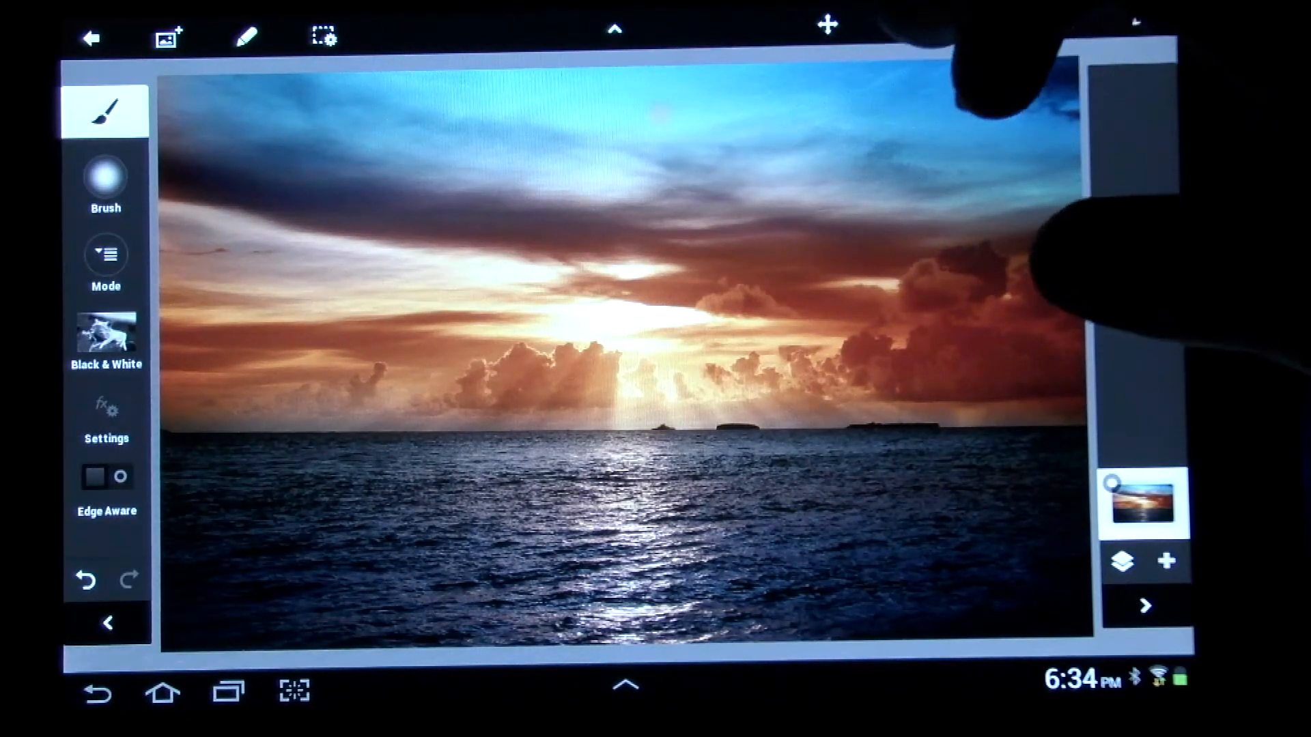
click(906, 19)
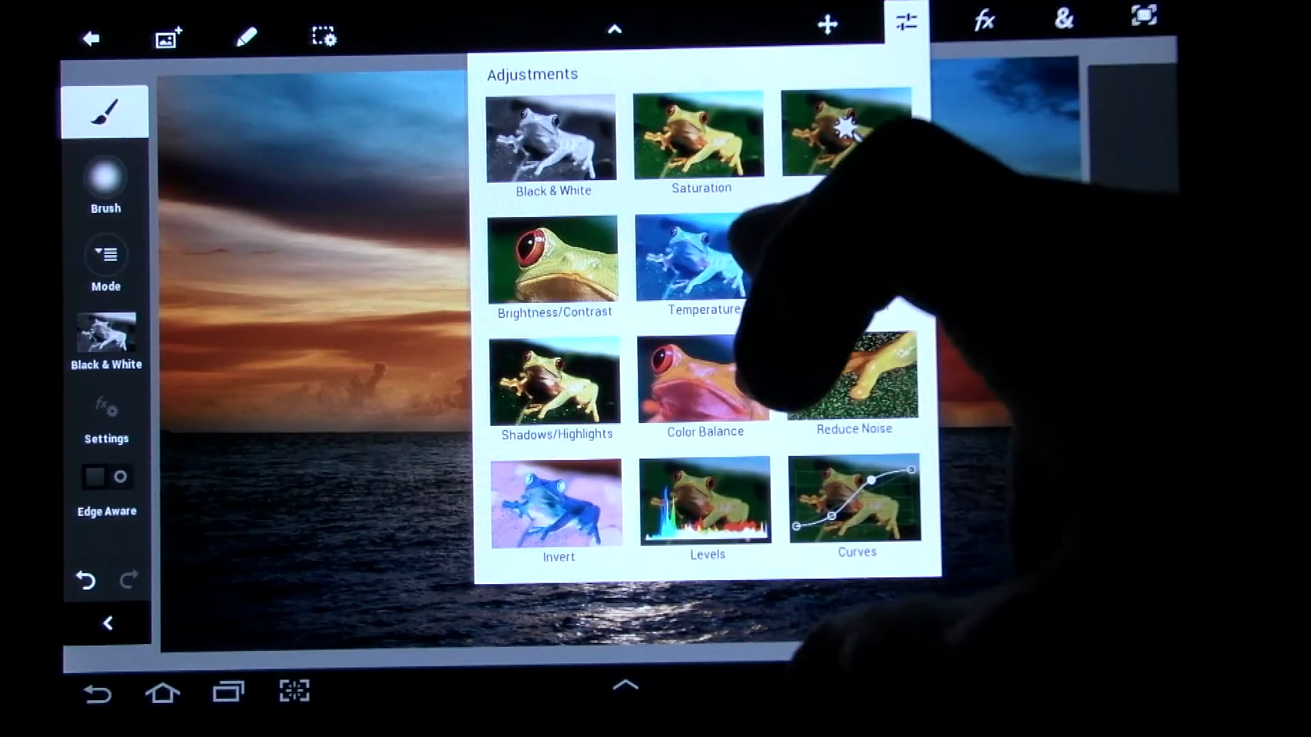
- Apply a Saturation adjustment at 100% to the sunset photo
click(701, 135)
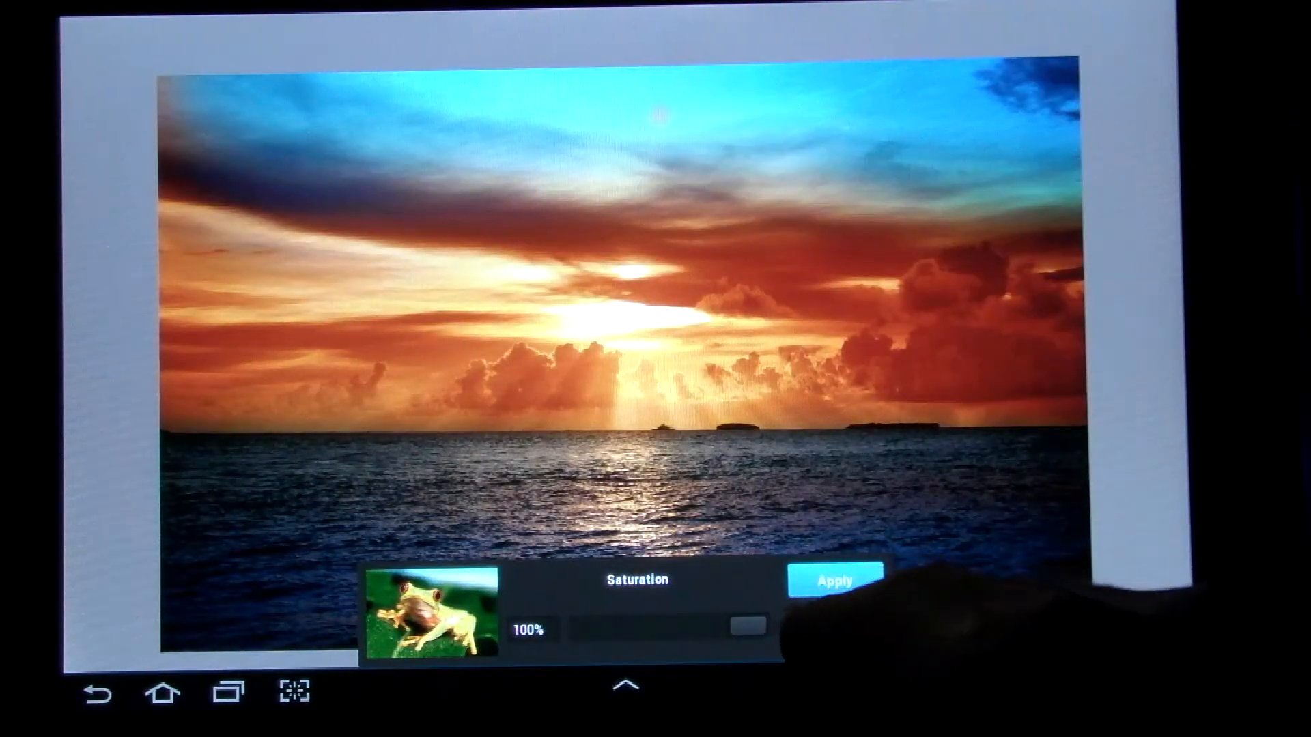
click(831, 581)
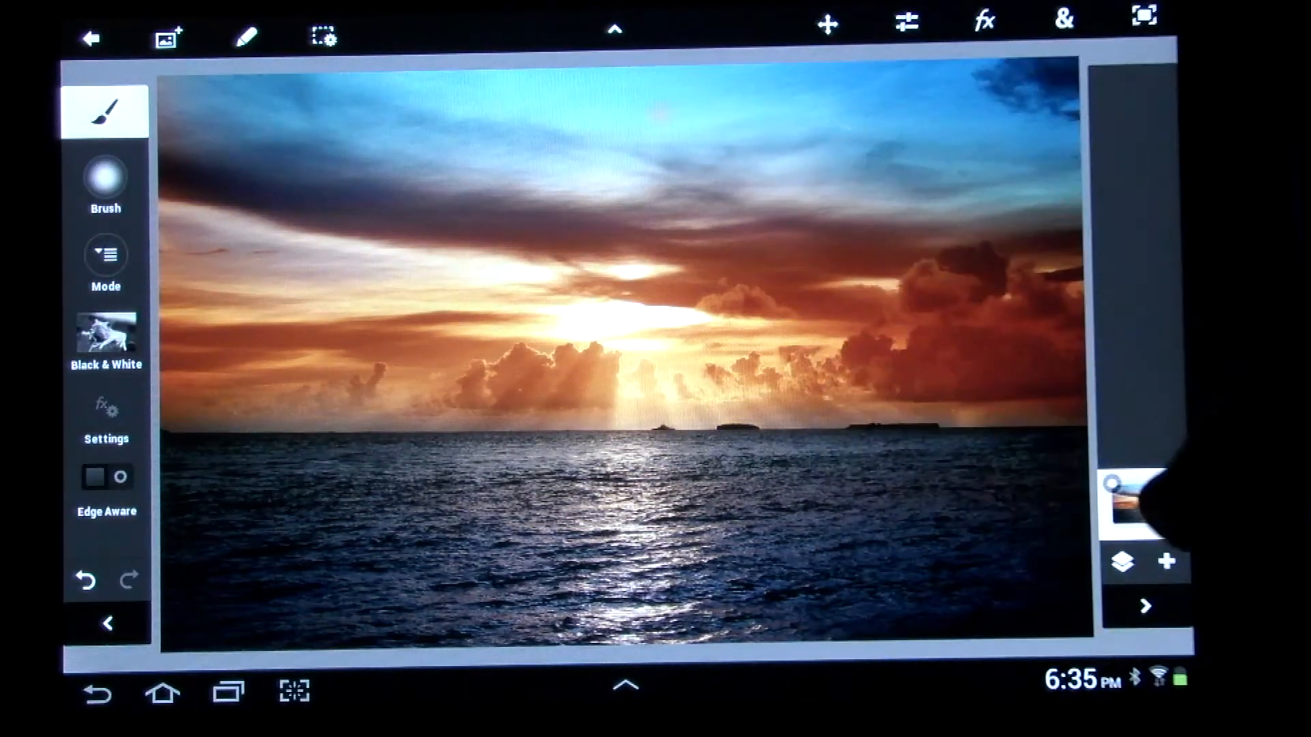
- Apply a Color Balance of red -11%, green 7%, blue 4% to the sunset photo
click(904, 22)
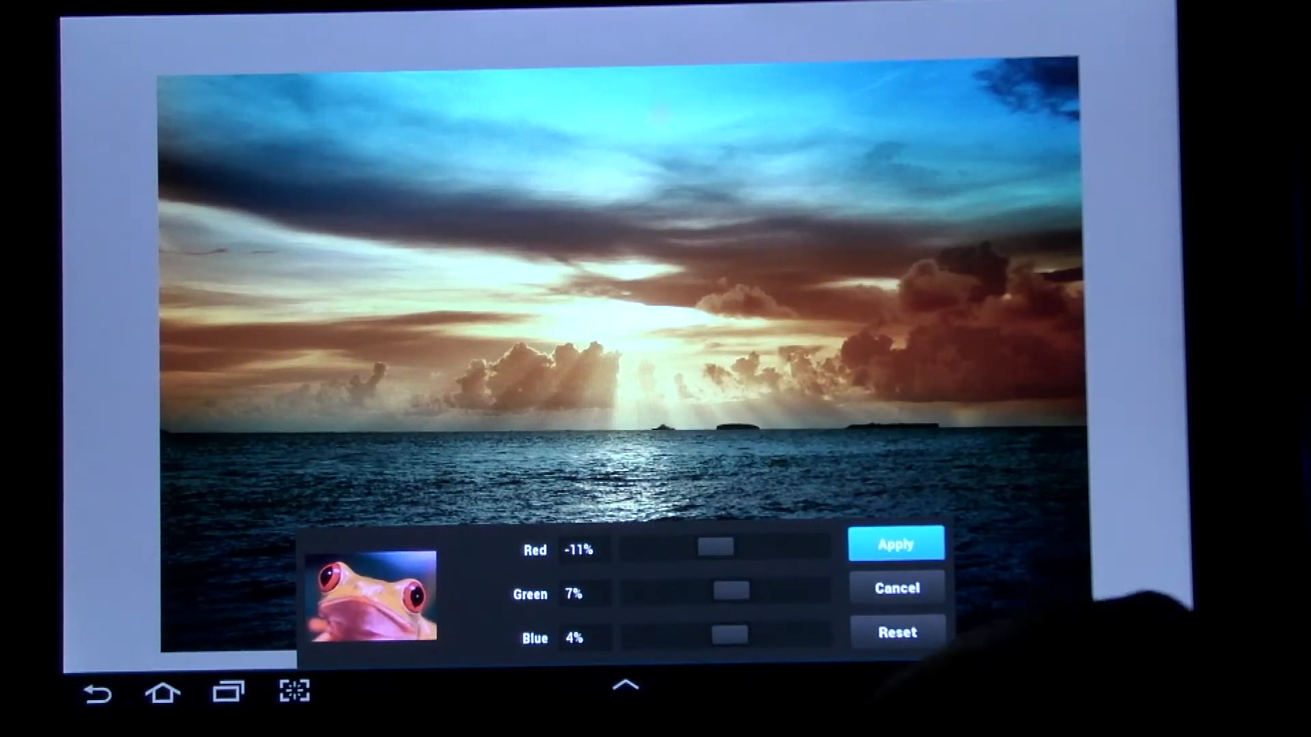
click(895, 543)
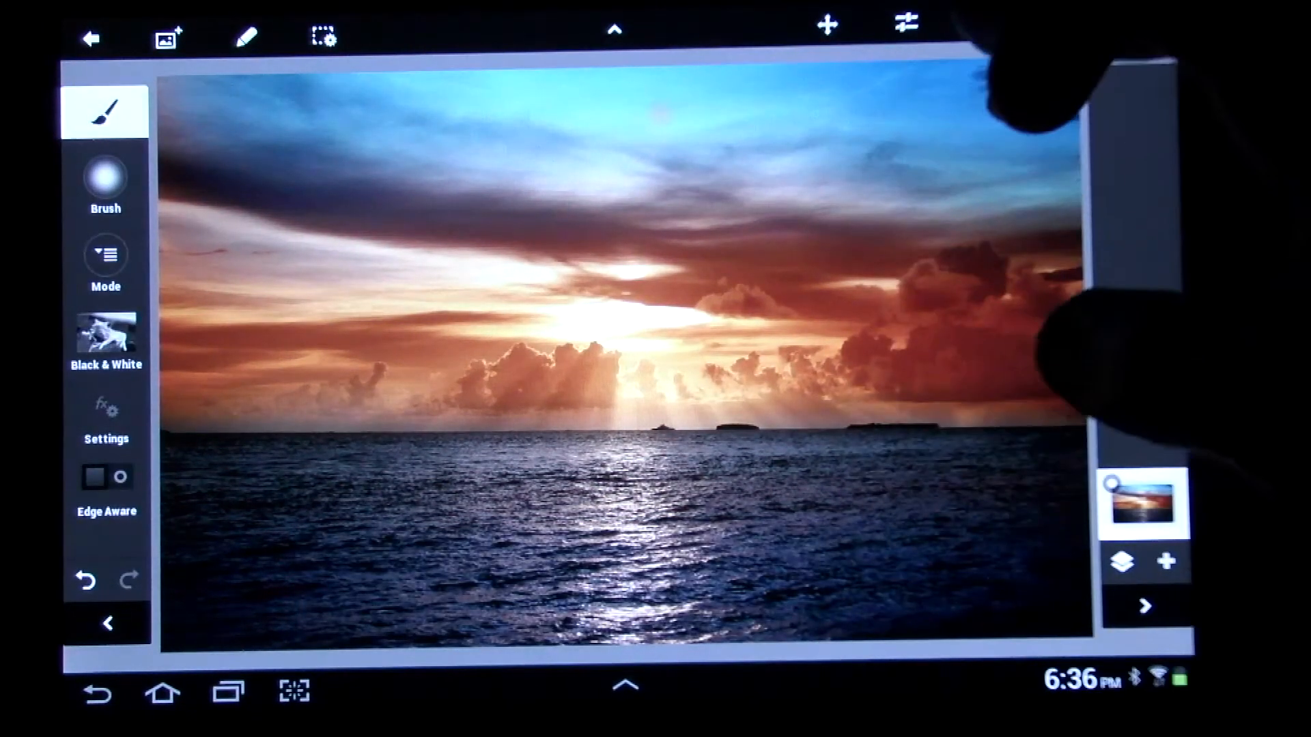
- Show the Stylize effects for the sunset photo after reopening the Effects panel
click(983, 21)
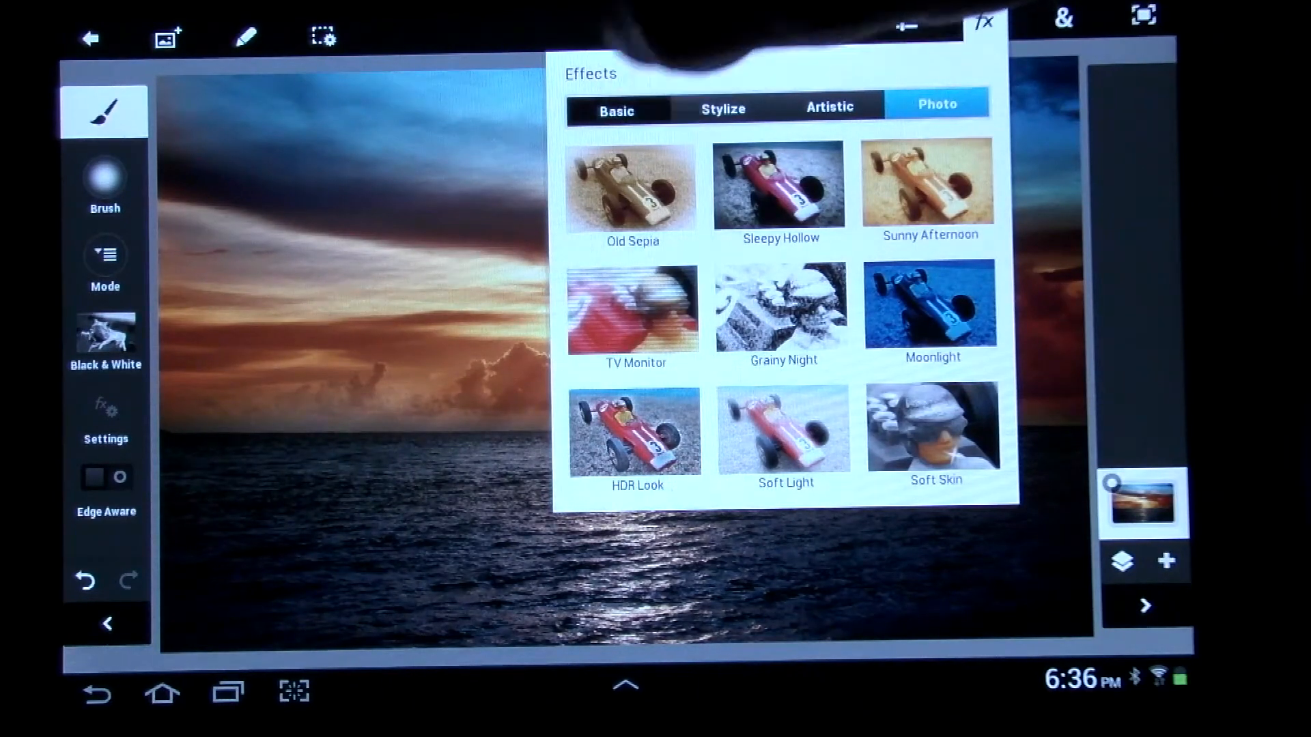
click(615, 104)
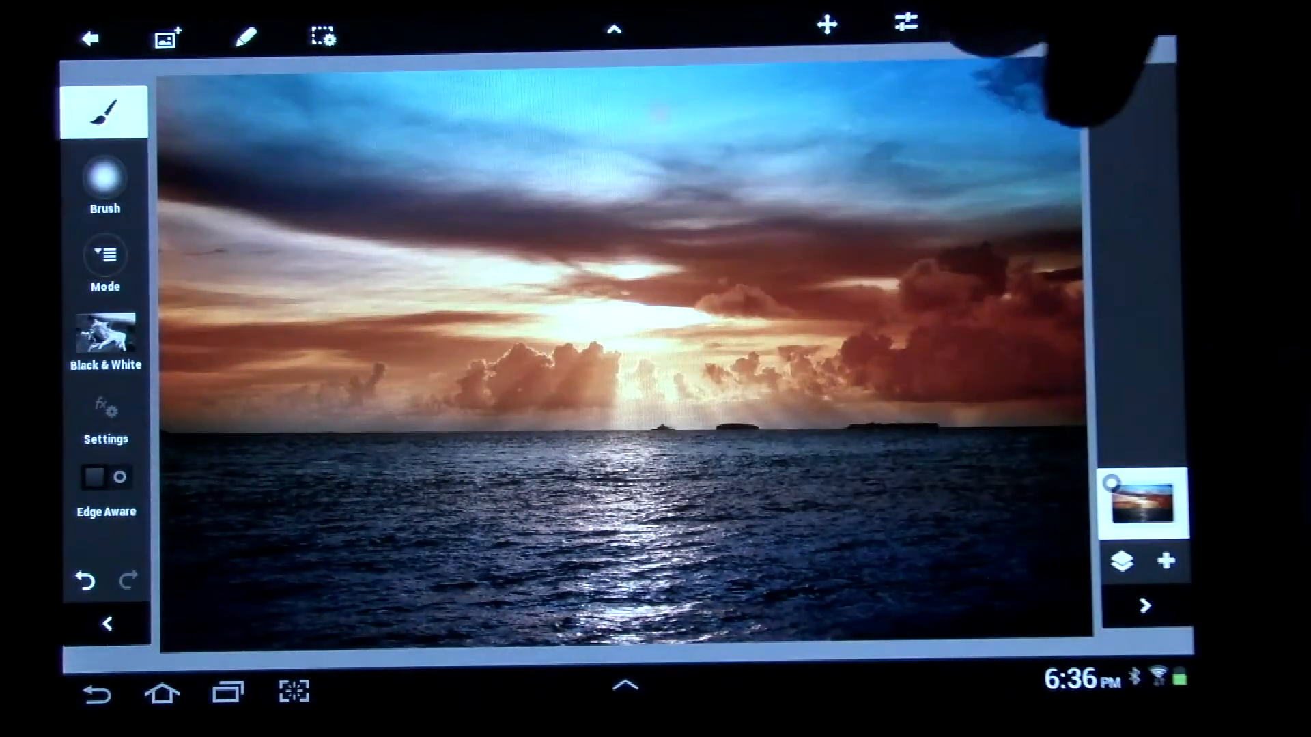
click(985, 23)
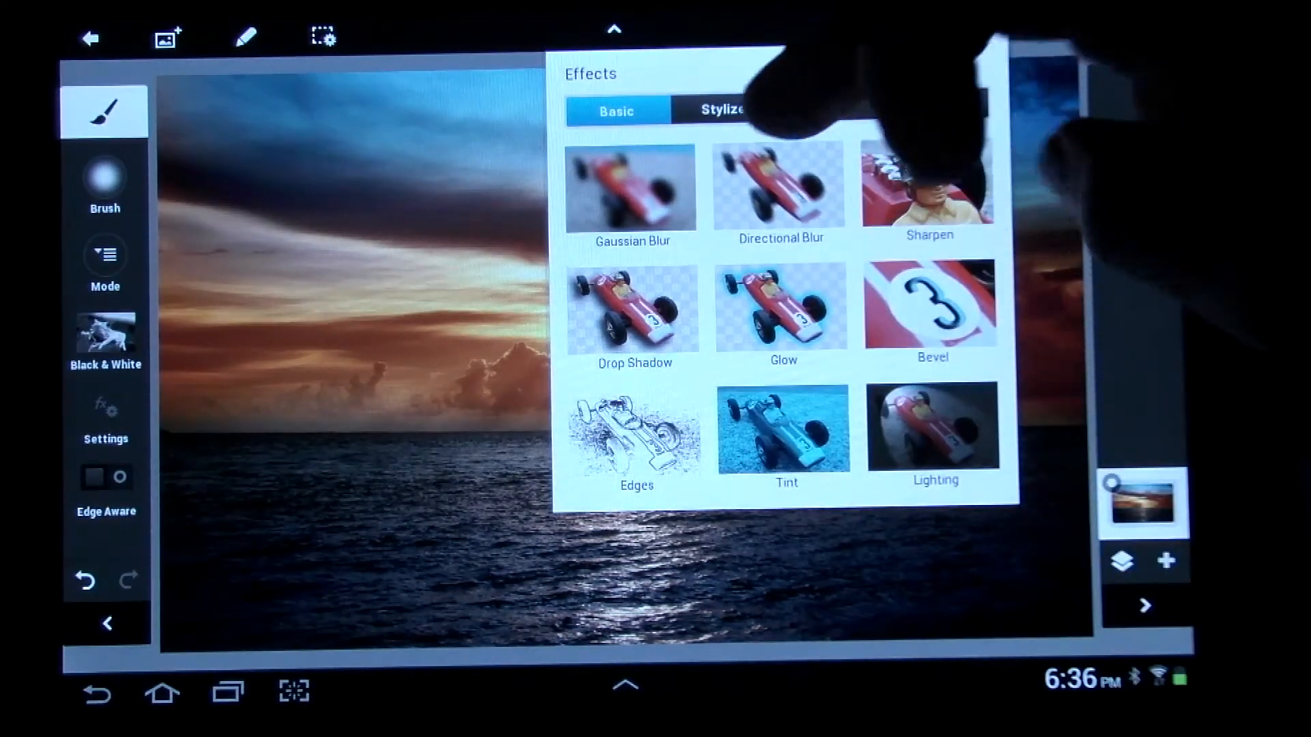
click(722, 109)
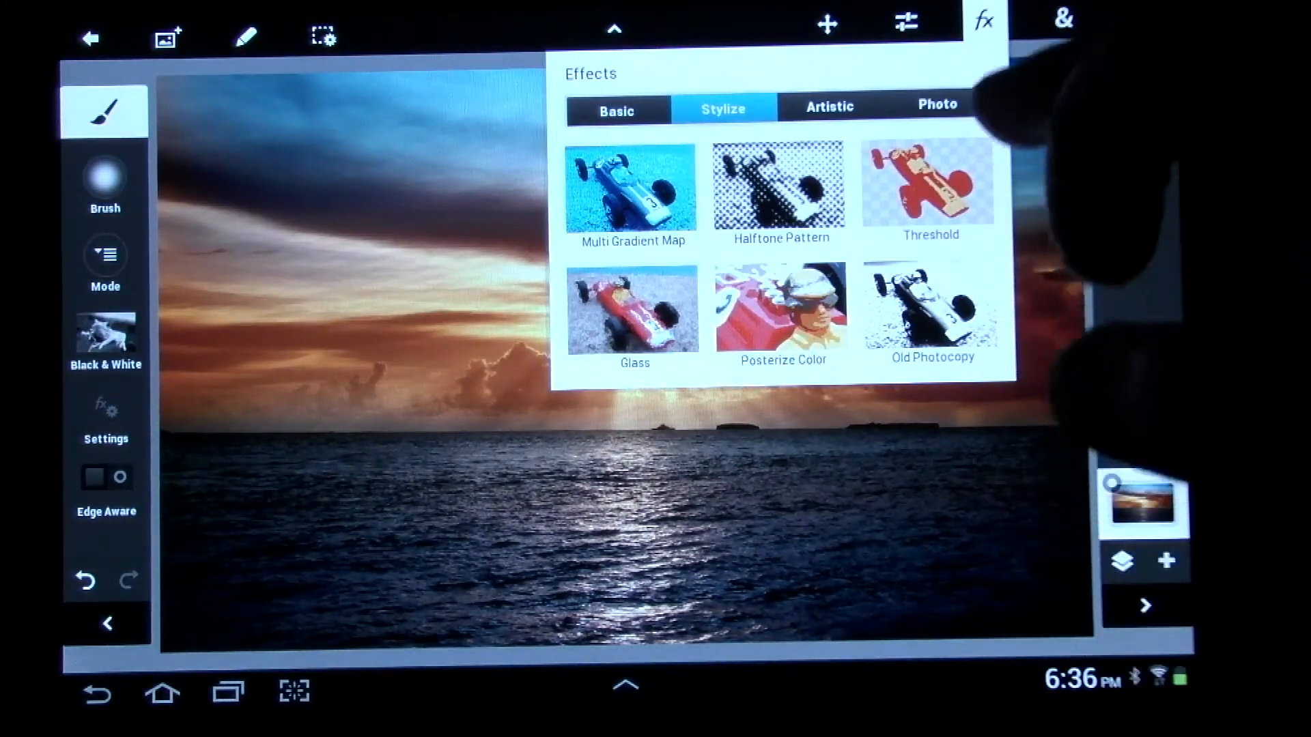
- Browse the Artistic effects group, then switch to the Photo effects group
click(828, 107)
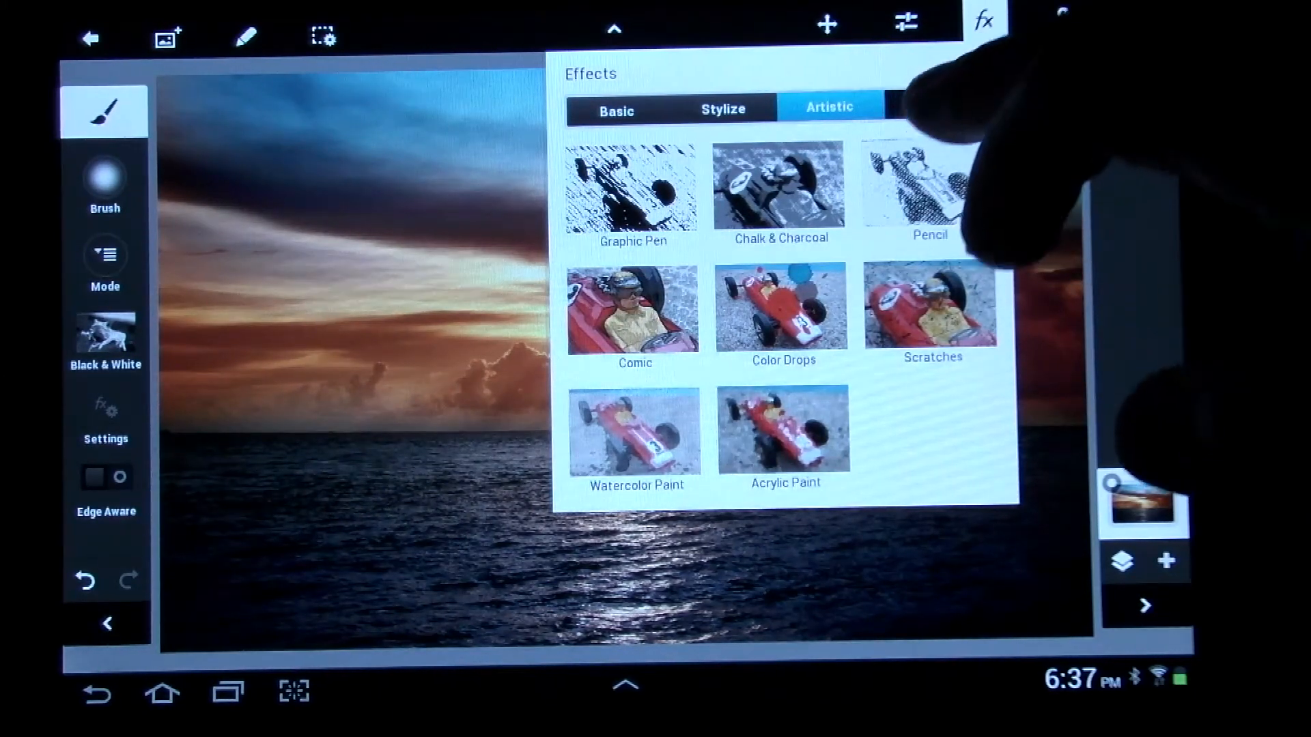
click(936, 105)
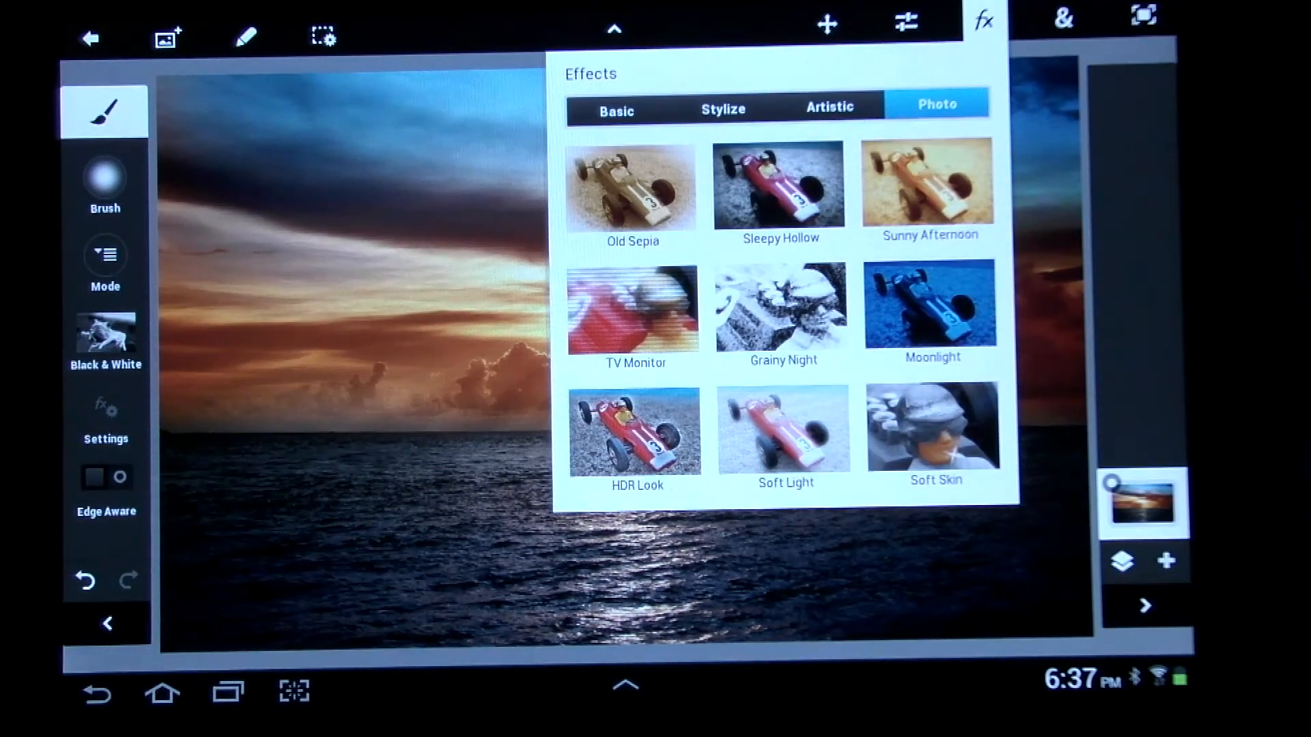
- Apply HDR Look at 75% intensity, then show the extra tools (Crop, Rotate, Warp)
click(633, 429)
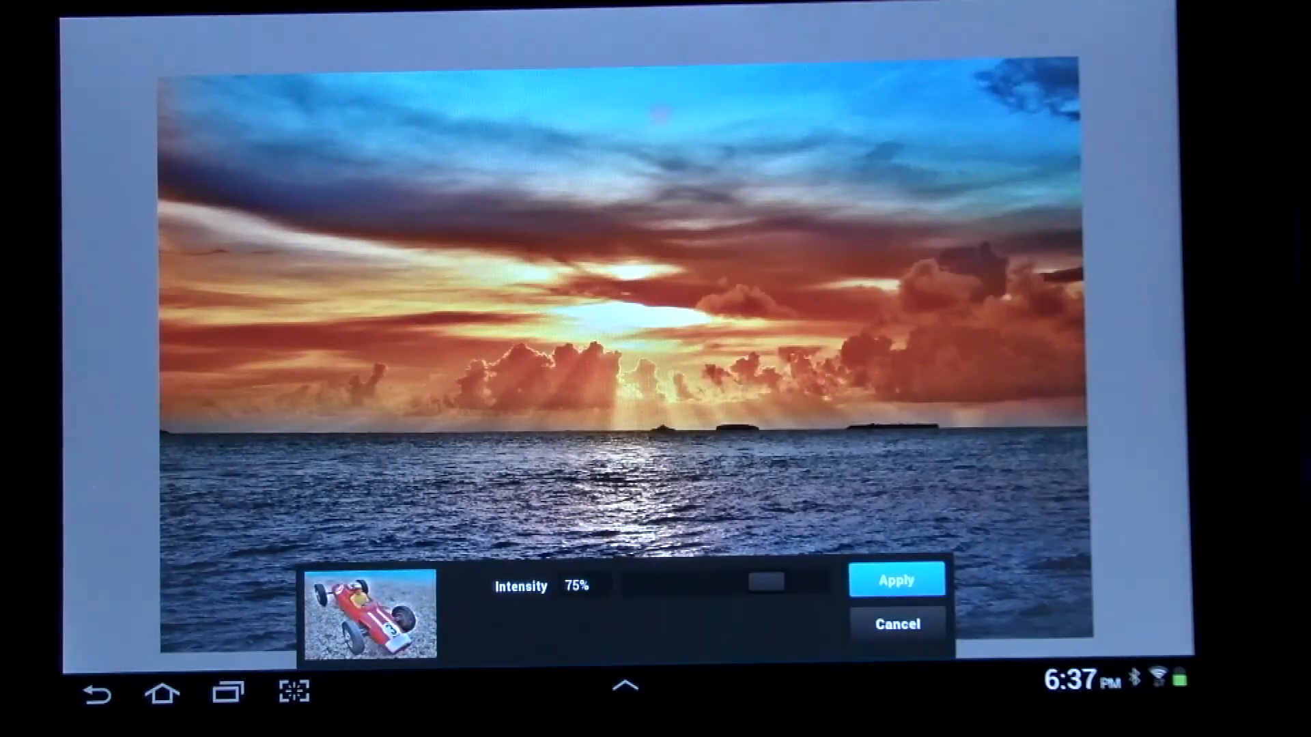
click(896, 580)
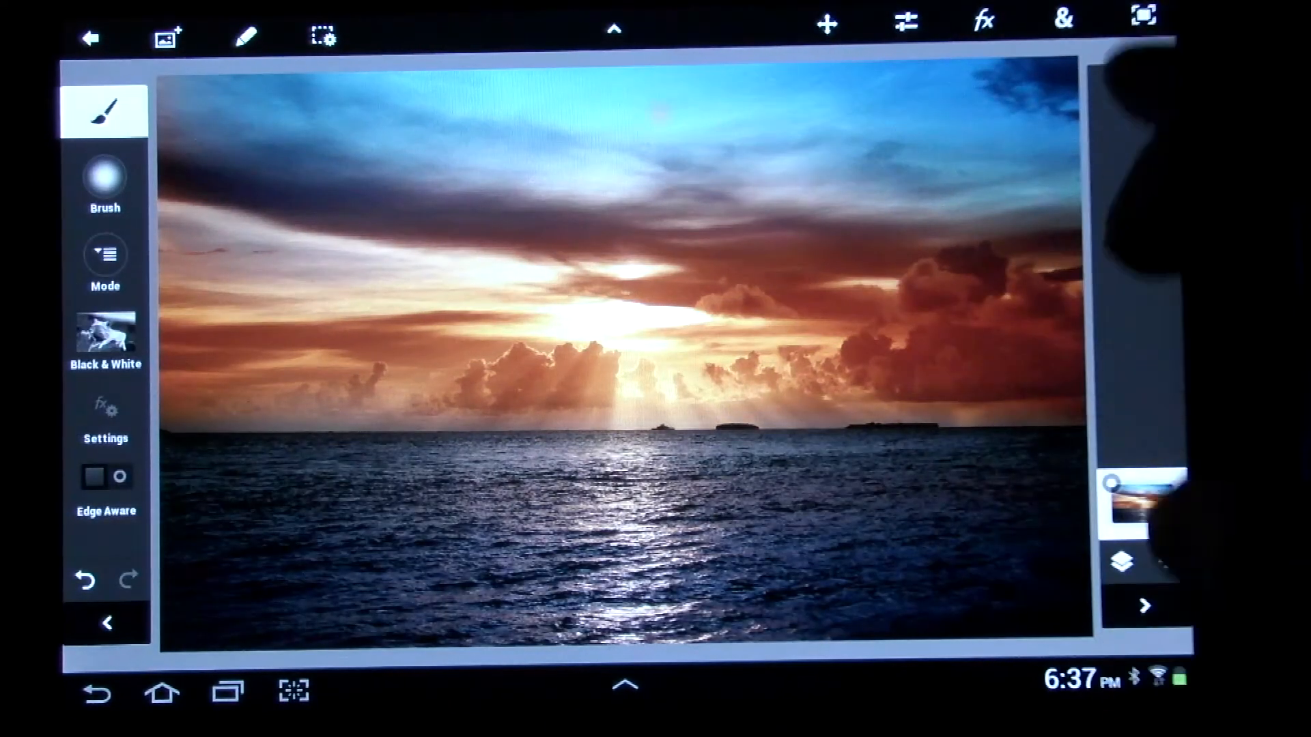
click(1065, 20)
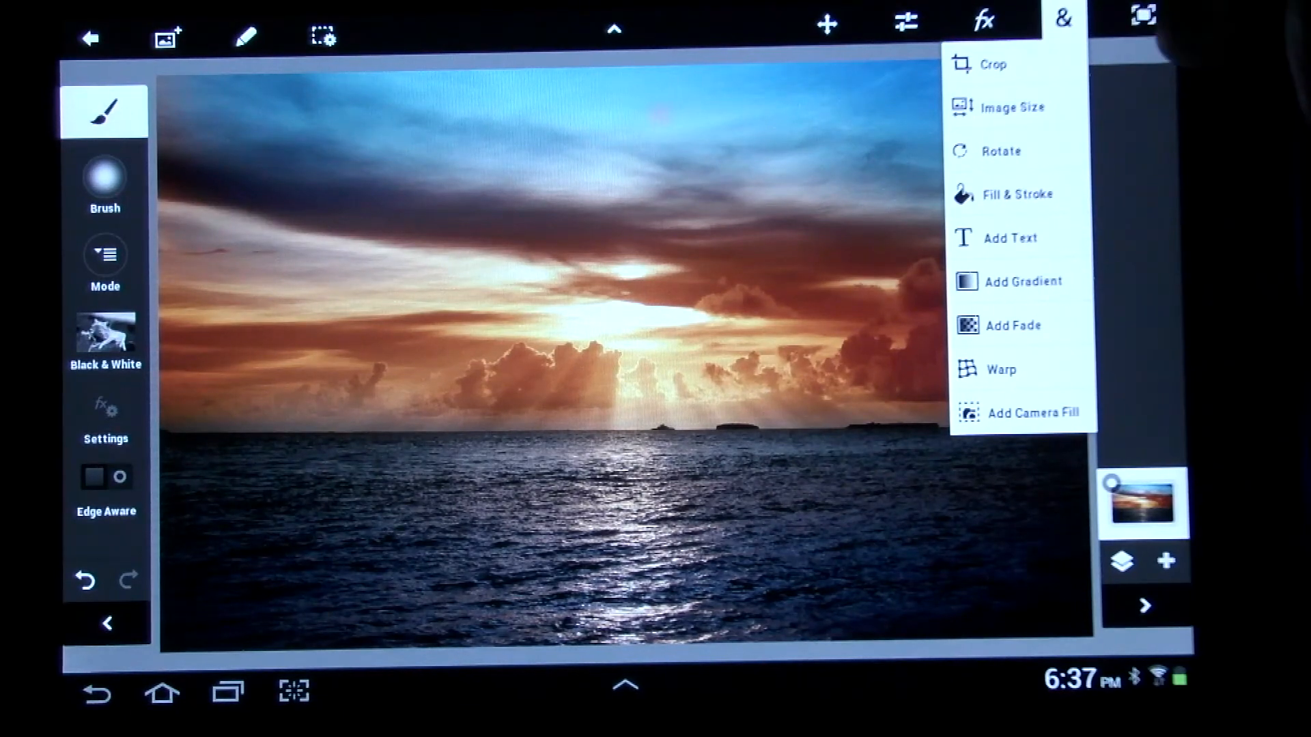
- Review layer Opacity/Blend Mode options and the Add Layer choices, cancelling without adding one
click(1142, 15)
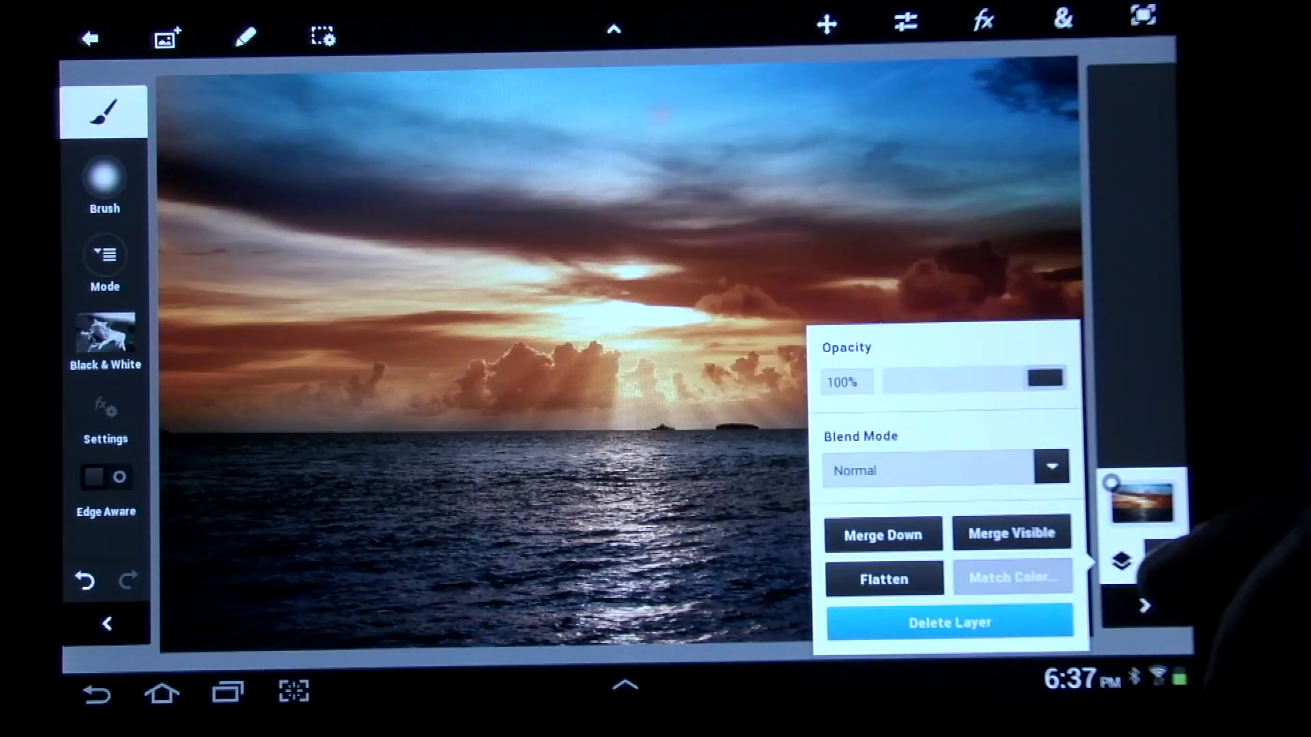
click(824, 24)
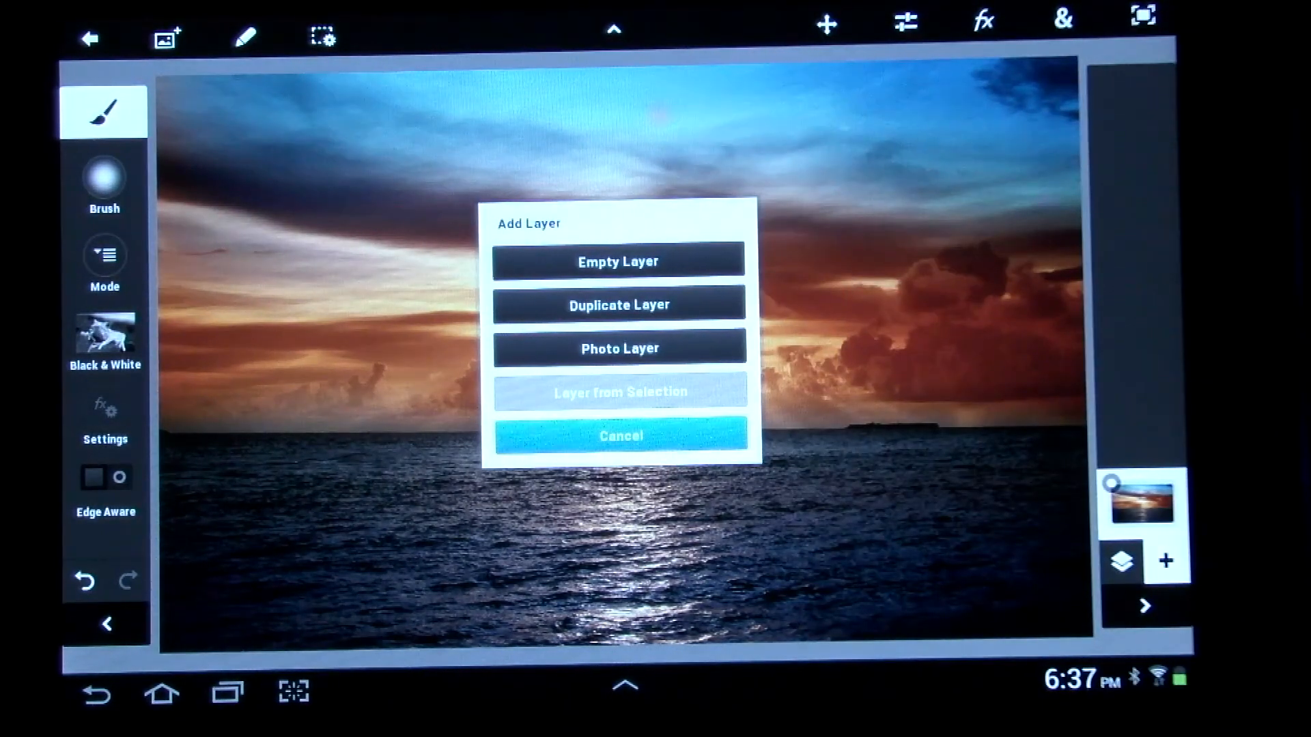
click(619, 436)
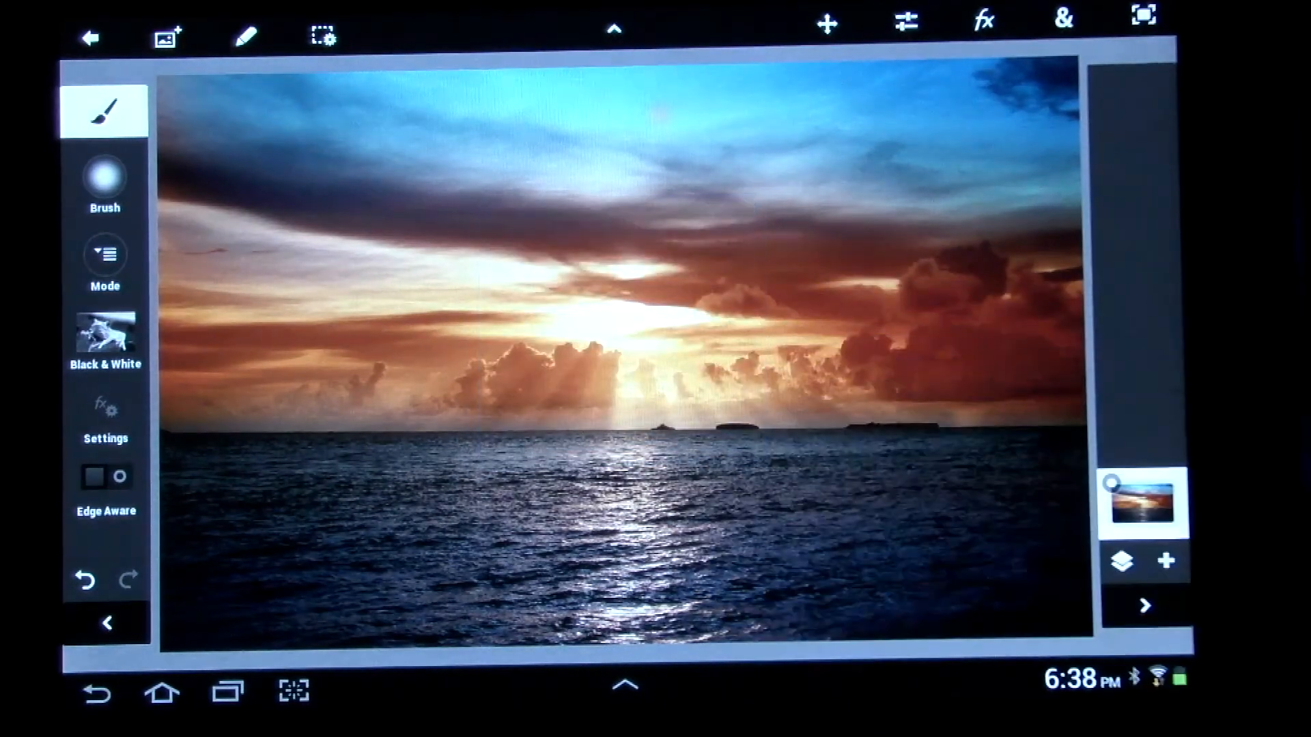